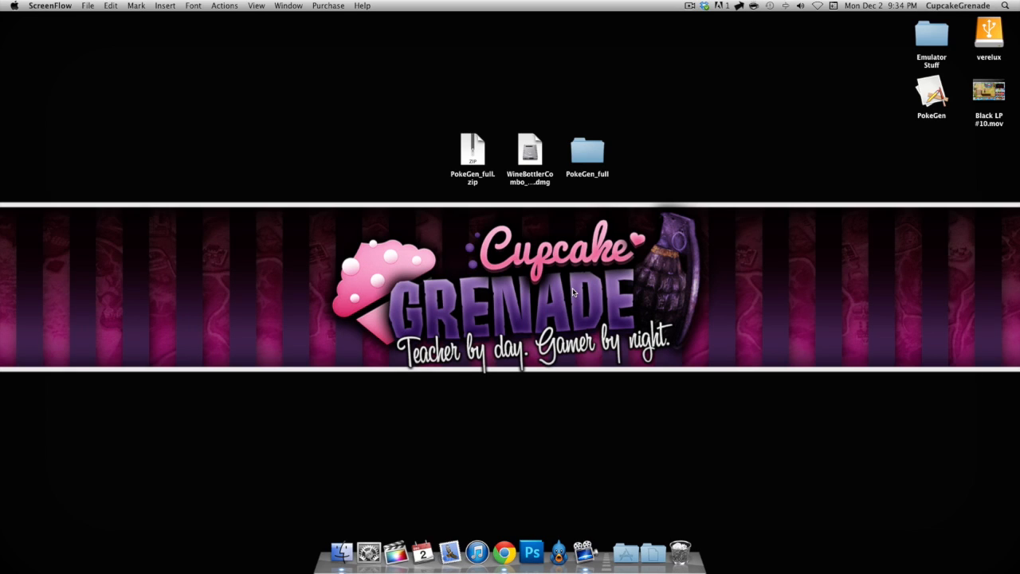
mouse_move(502, 516)
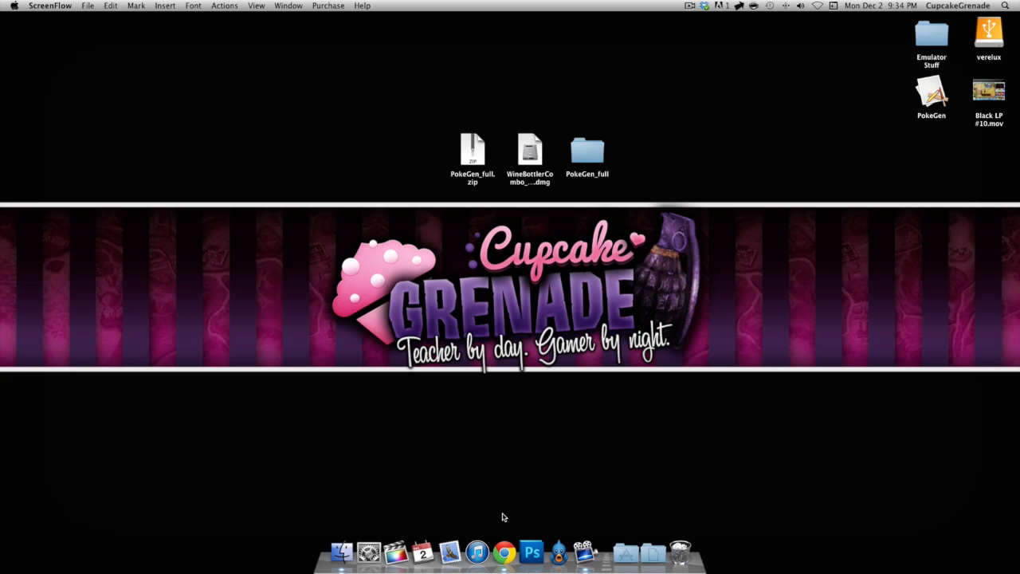
- Open Chrome from the Dock and type 'wine' into the Google search box
click(504, 551)
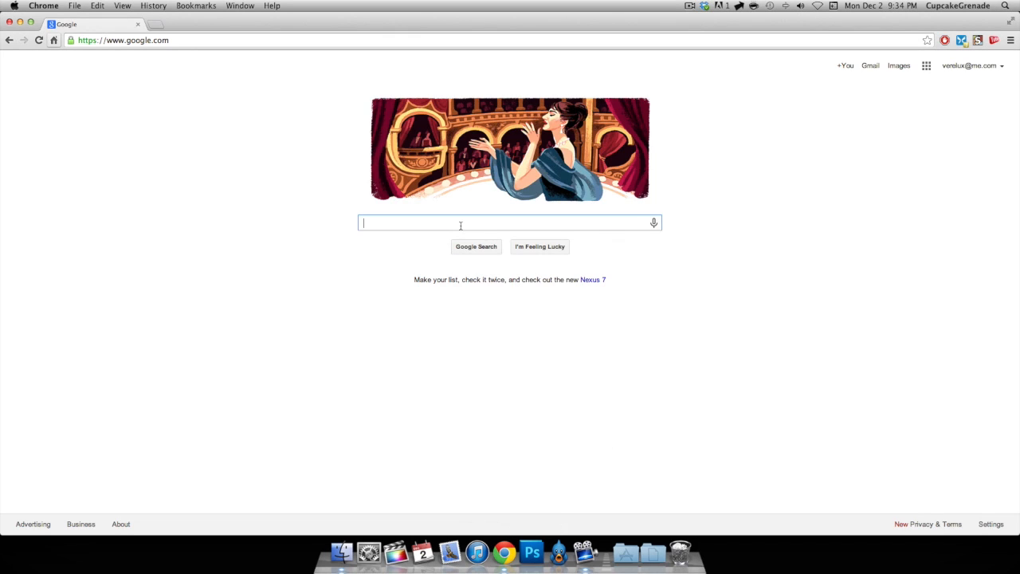
text(wine)
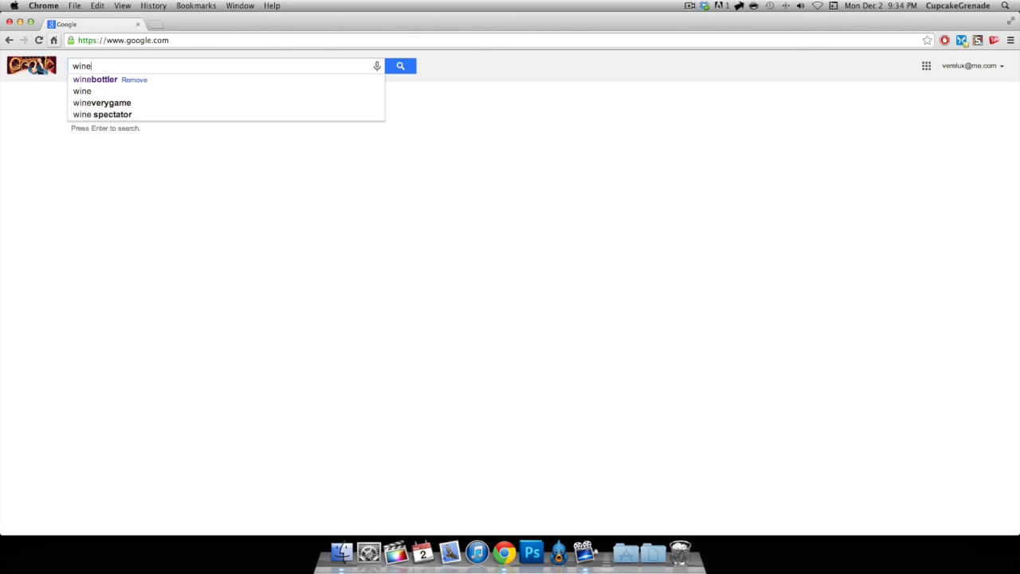
- Search winebottler, open winebottler.kronenberg.org, download 1.4.1.6 Stable, and hide Chrome
click(94, 78)
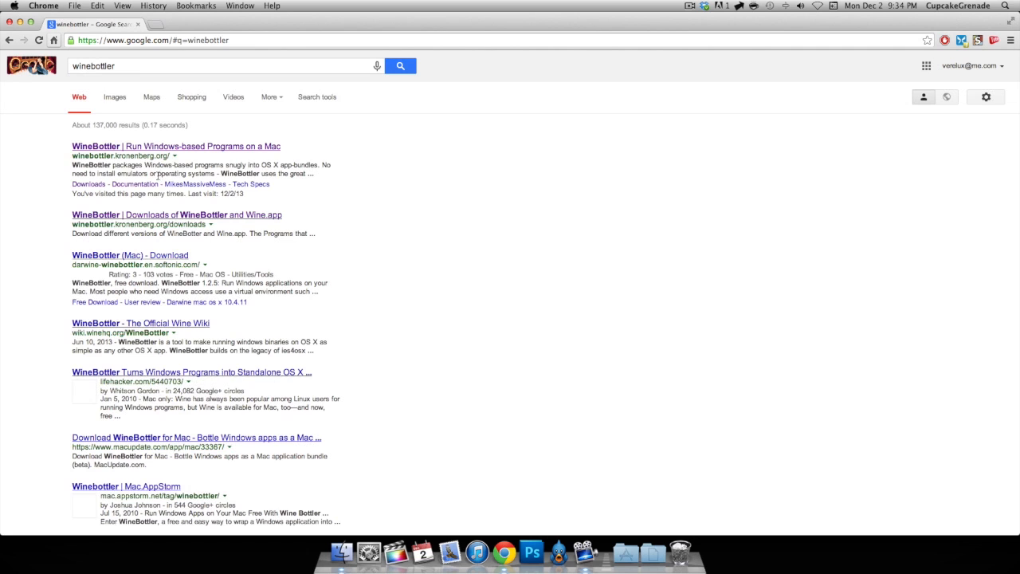
click(176, 146)
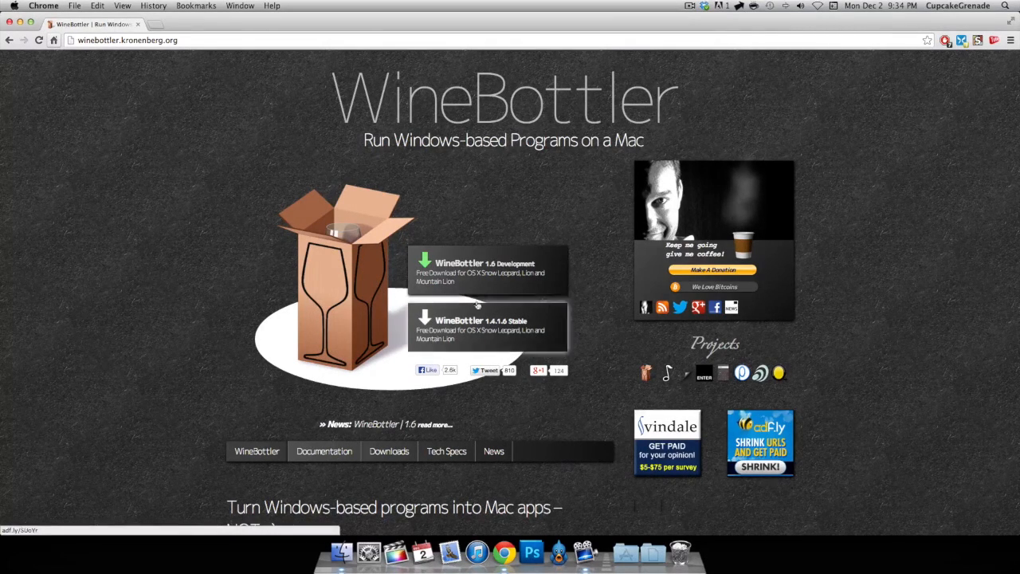
mouse_move(542, 329)
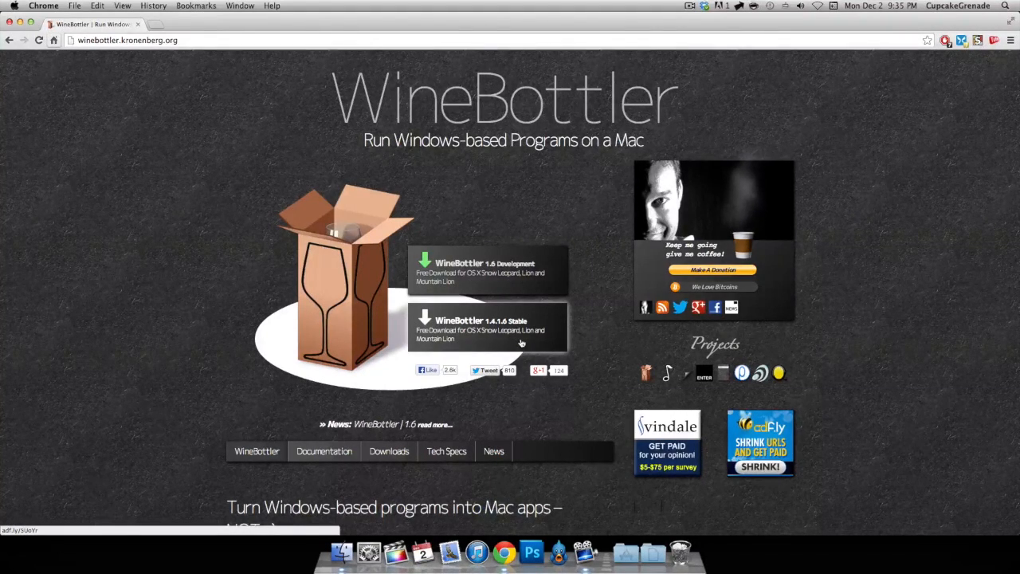
mouse_move(567, 312)
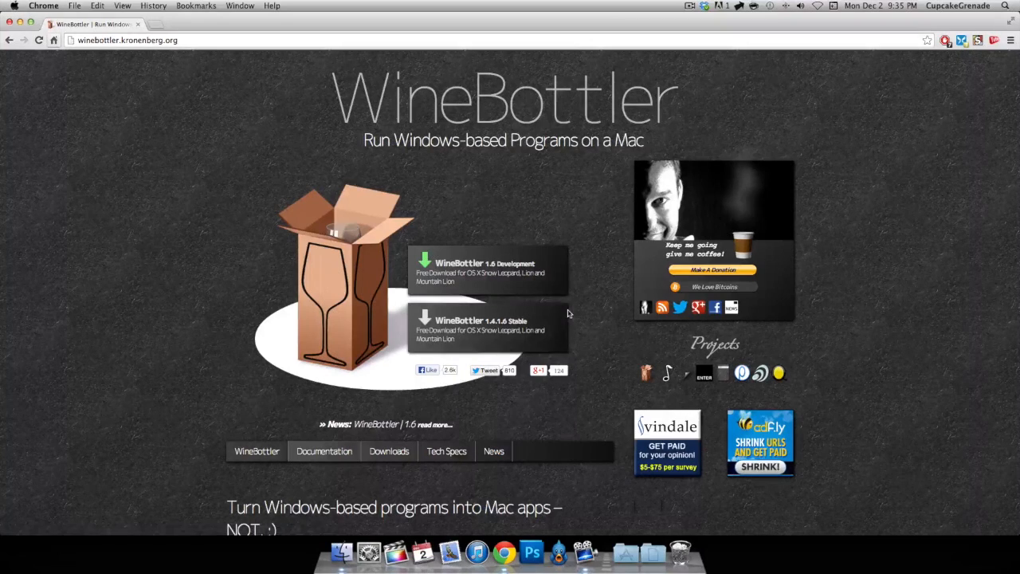
mouse_move(542, 329)
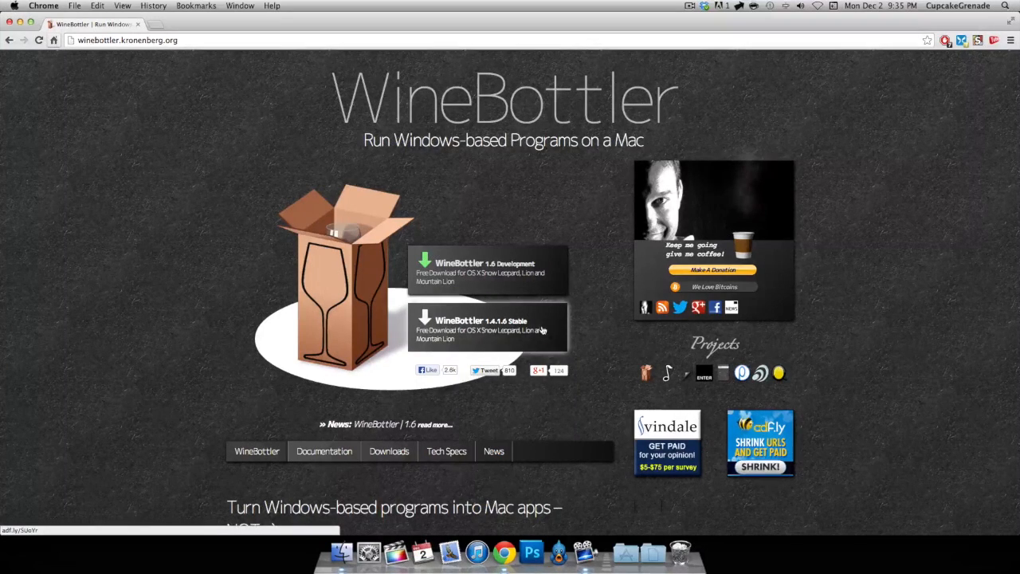
click(488, 329)
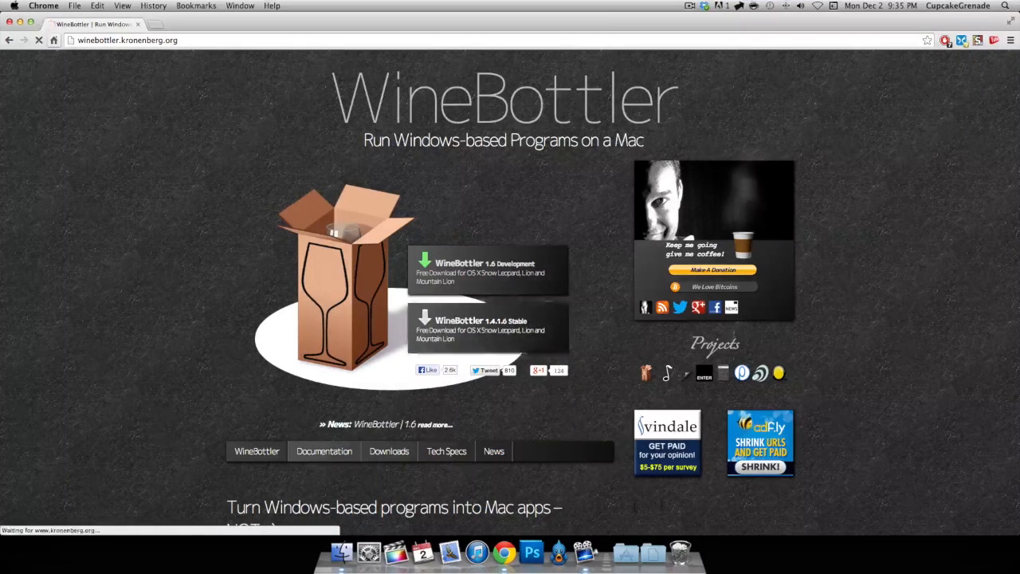
click(43, 5)
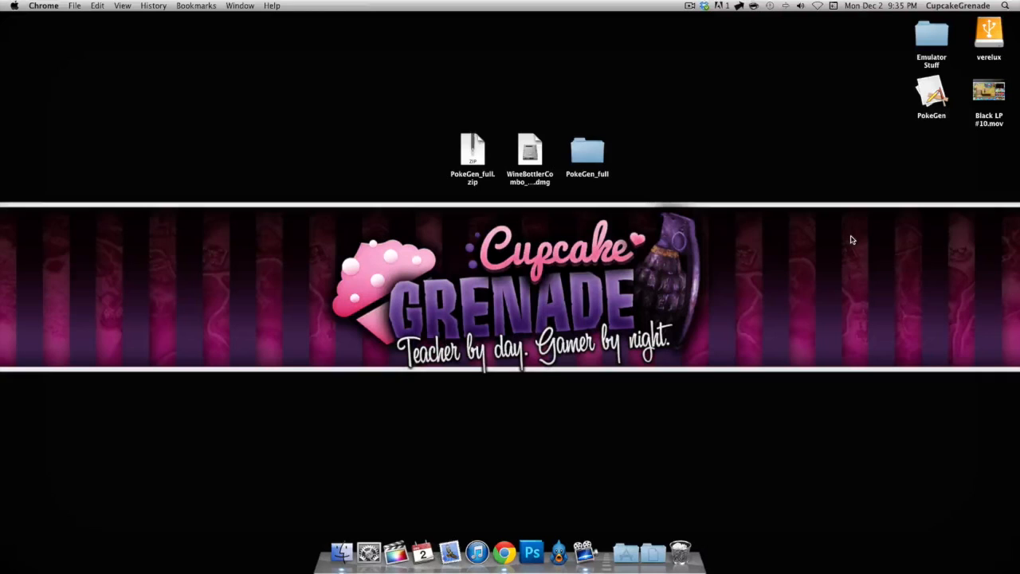
- Mount the WineBottler Combo .dmg, drag WineBottler to Applications, and launch it from there
click(530, 151)
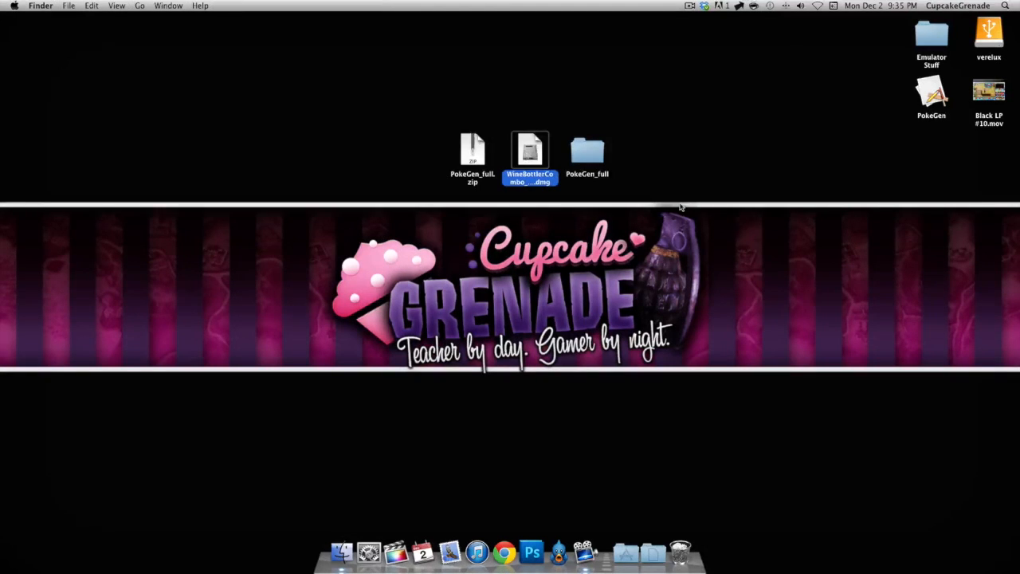
double_click(530, 151)
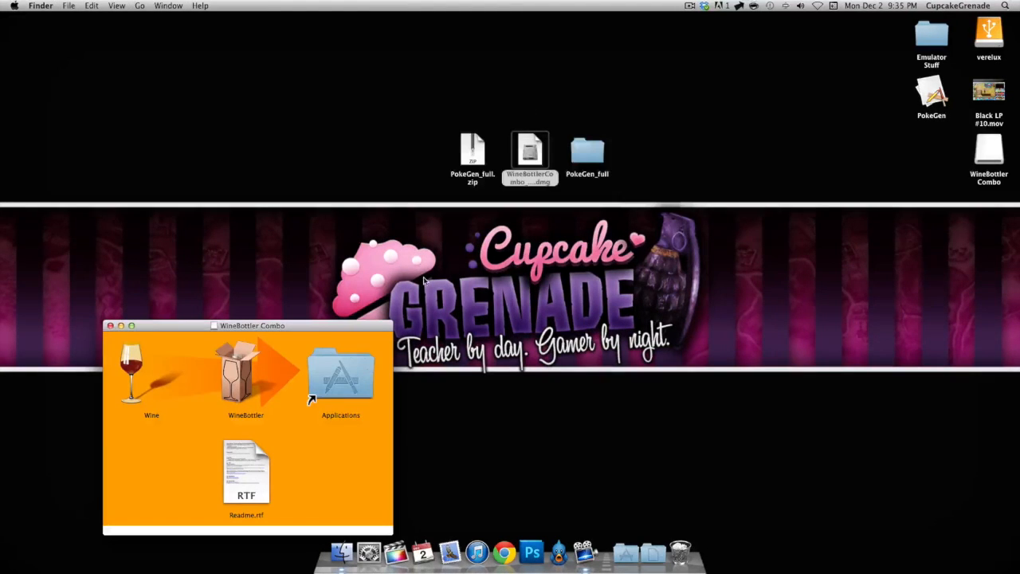
mouse_move(249, 383)
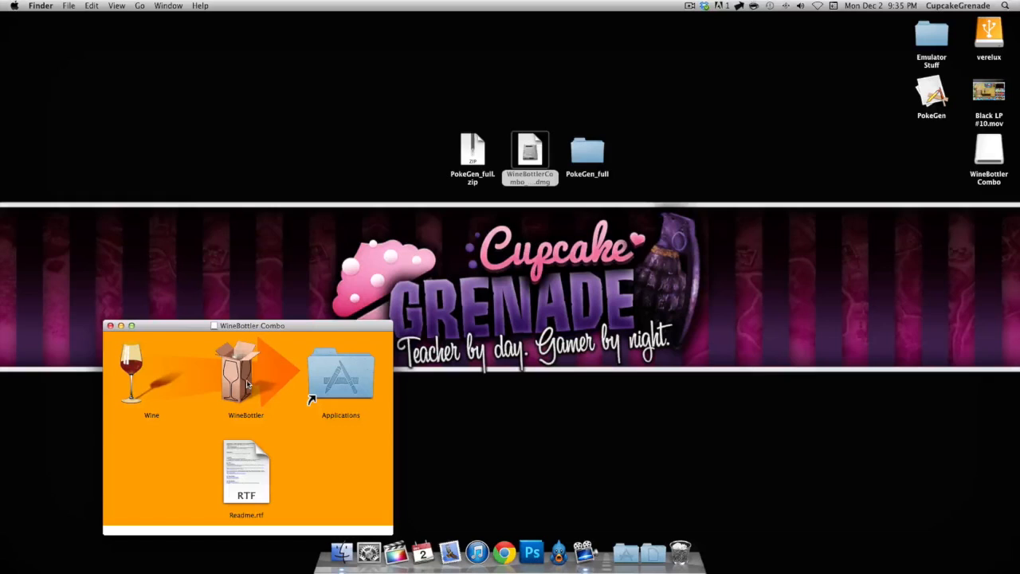
mouse_move(170, 385)
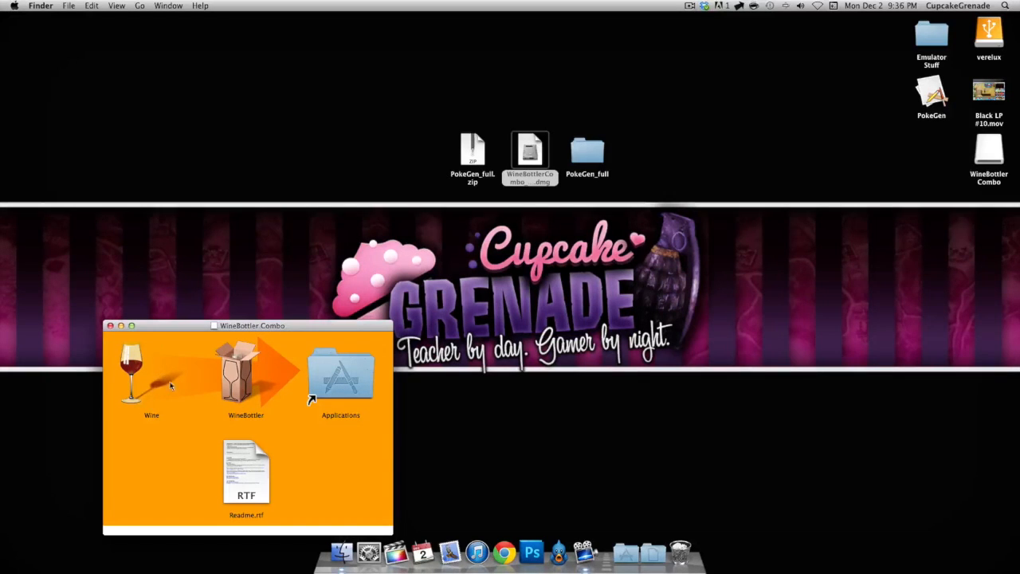
drag(245, 375, 340, 375)
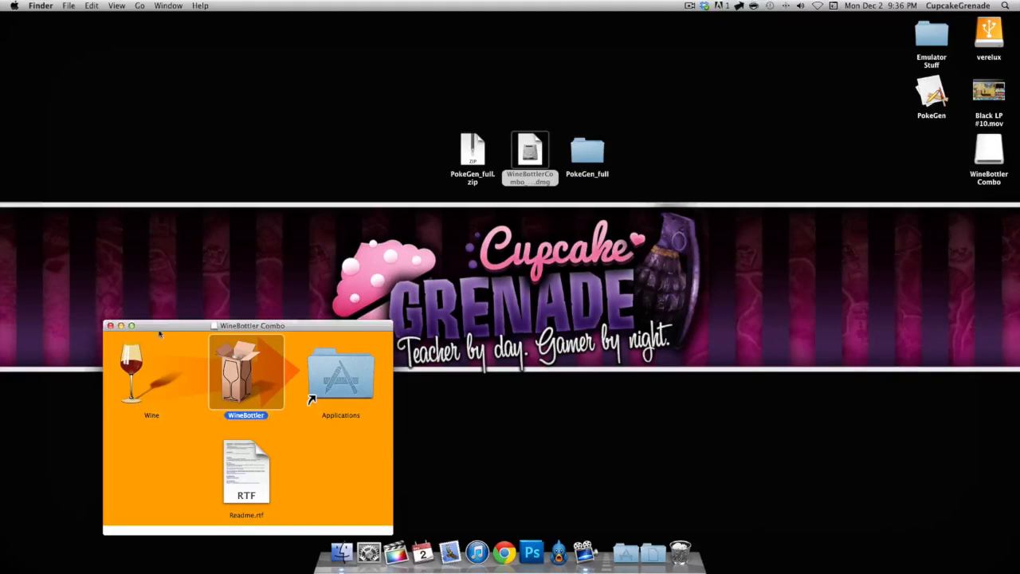
double_click(340, 371)
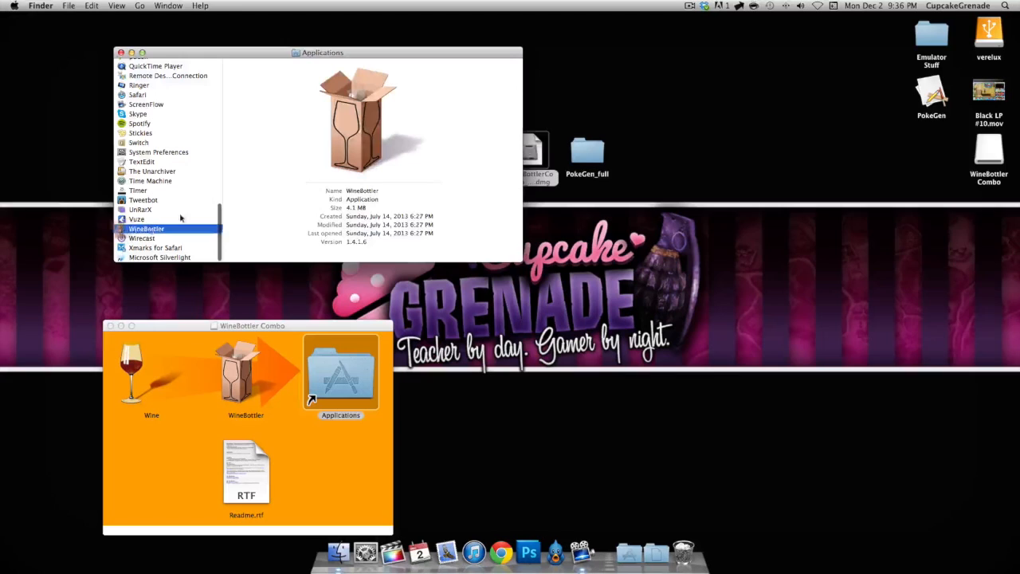
double_click(146, 229)
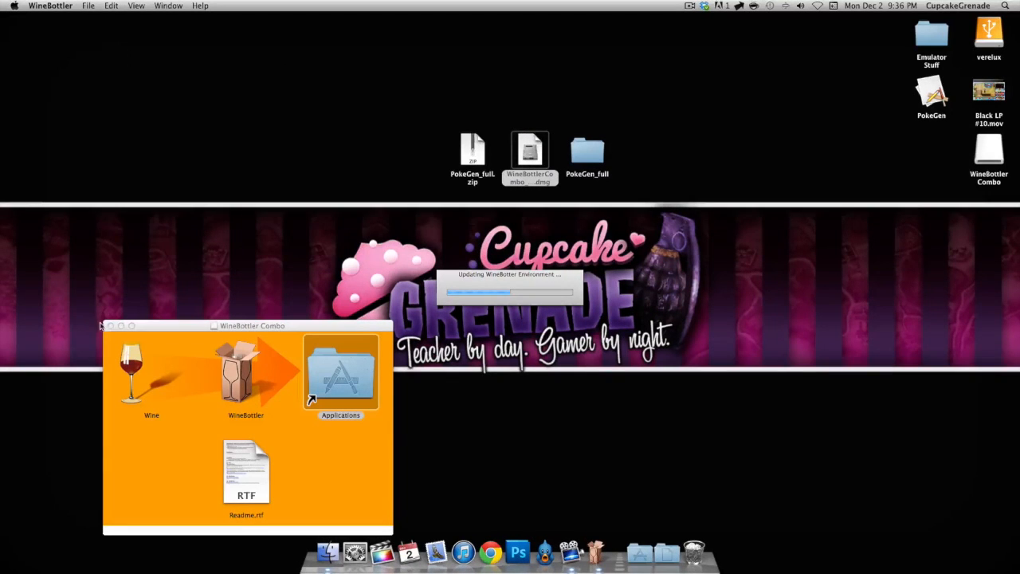
- Select PokeGen.exe as the actual program to copy into the bundle, including Wine binaries
click(110, 325)
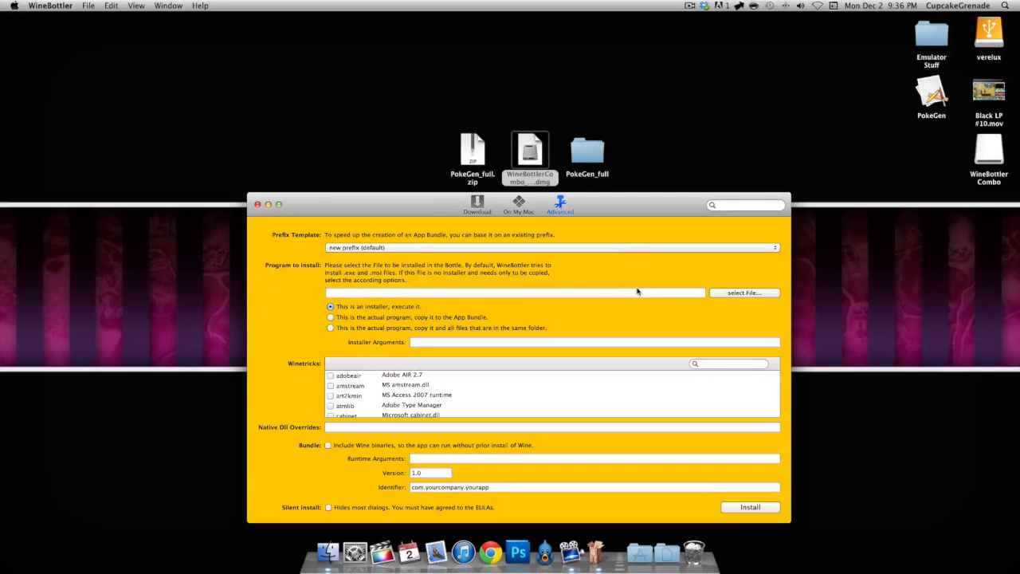
mouse_move(281, 270)
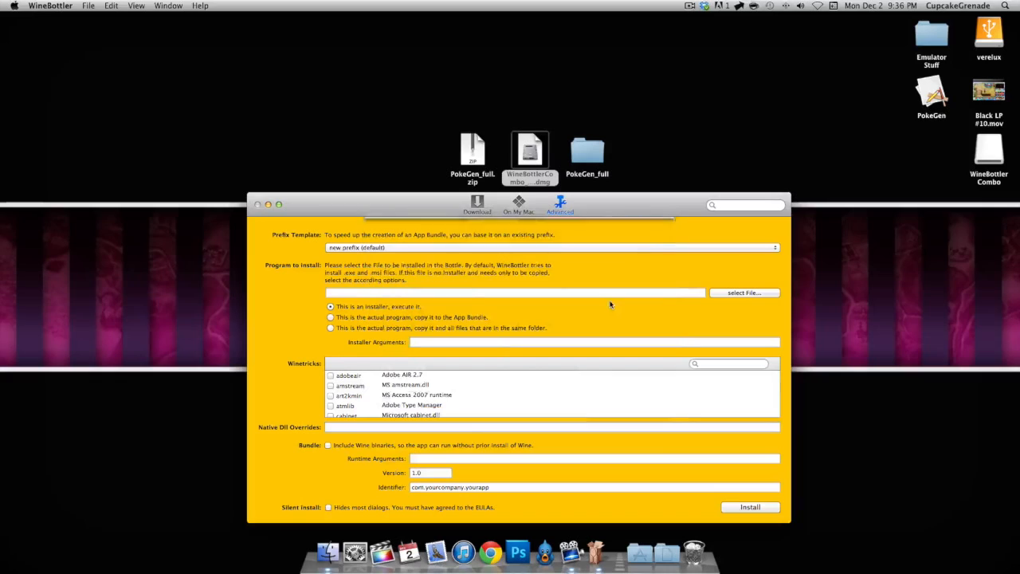
click(743, 293)
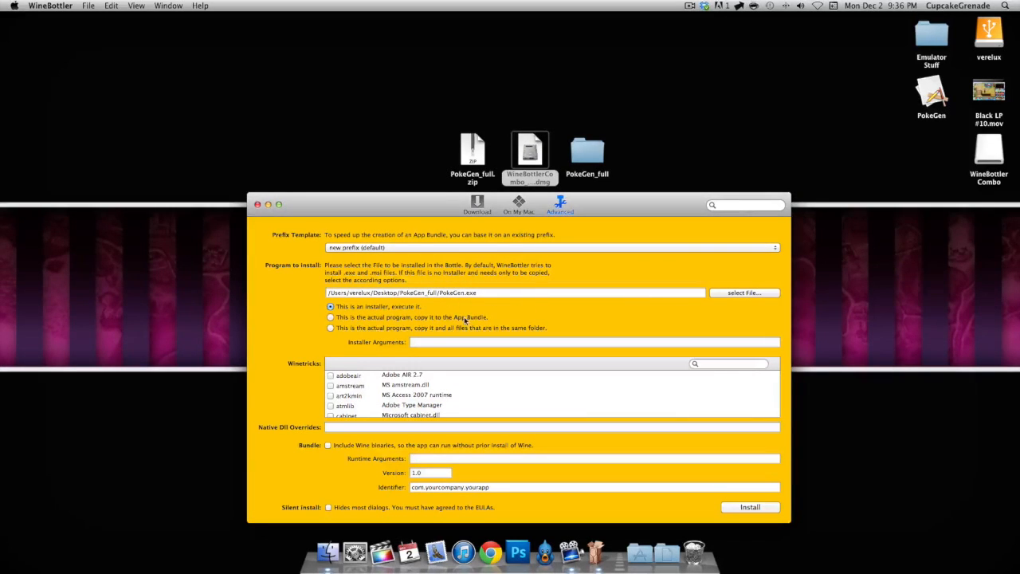
click(330, 317)
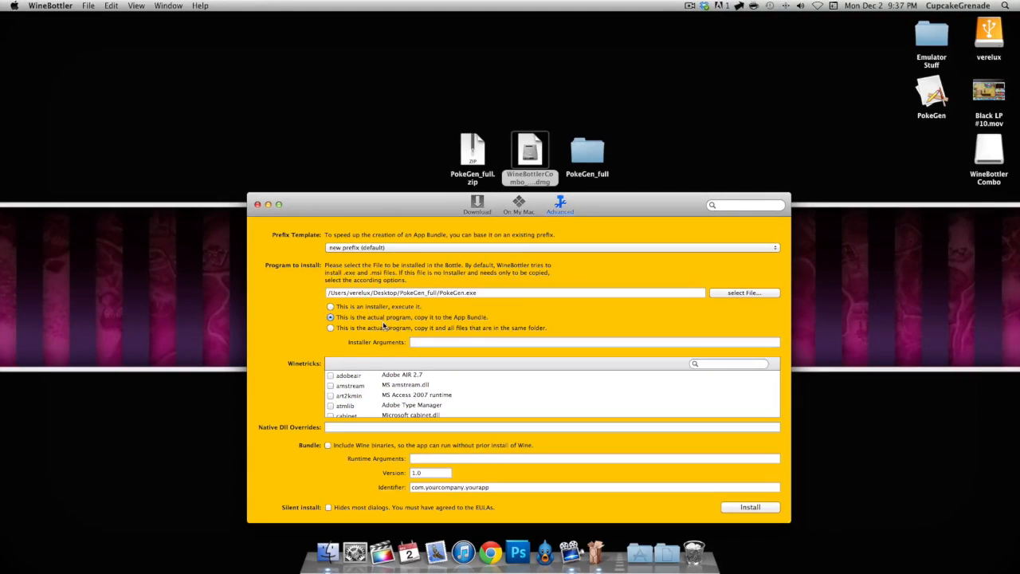
mouse_move(593, 376)
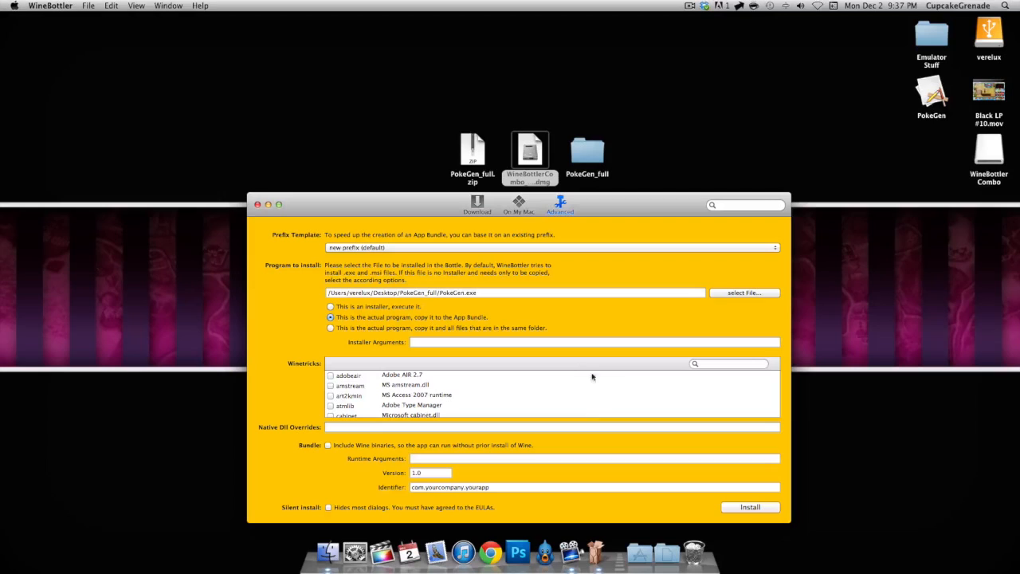
mouse_move(459, 426)
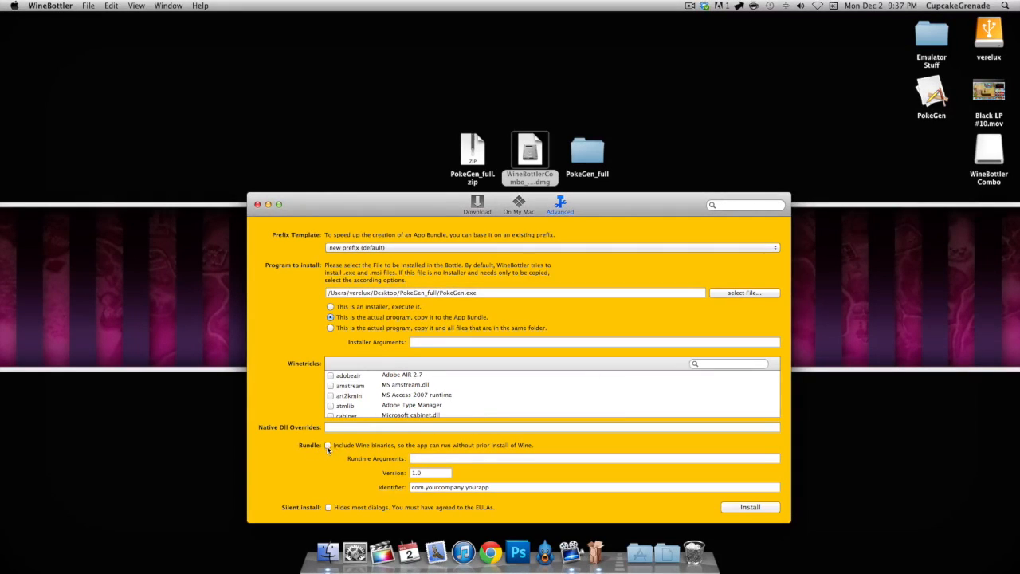
click(328, 445)
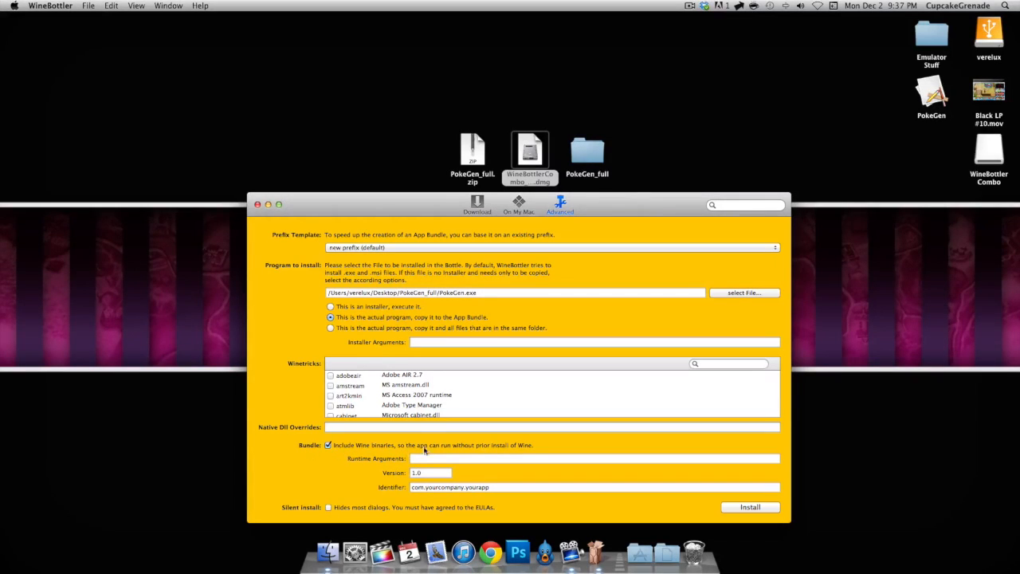
mouse_move(534, 450)
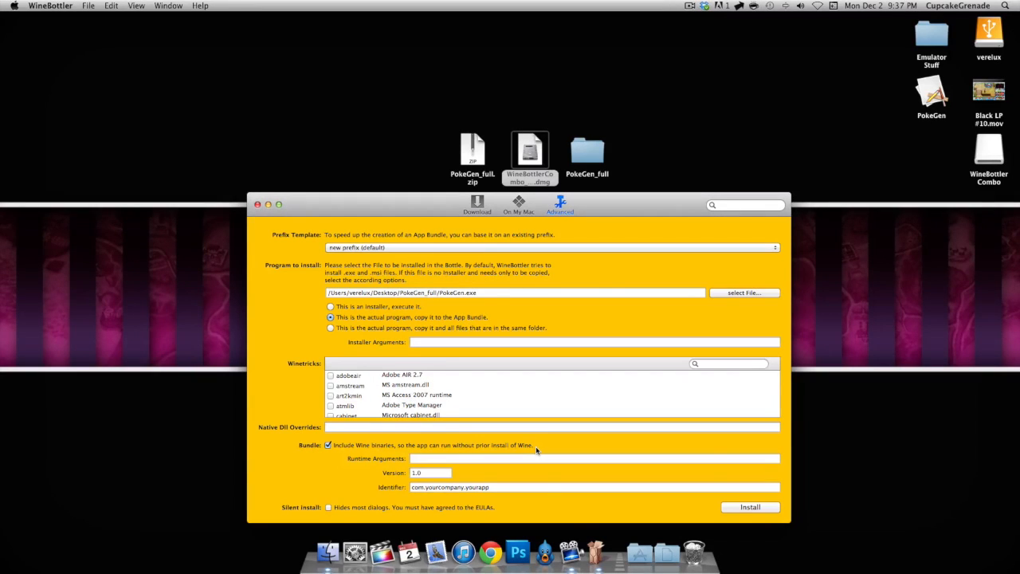
- Save the app as 'pokegen' in PokeGen_full, confirm the success message, and close the window
click(750, 507)
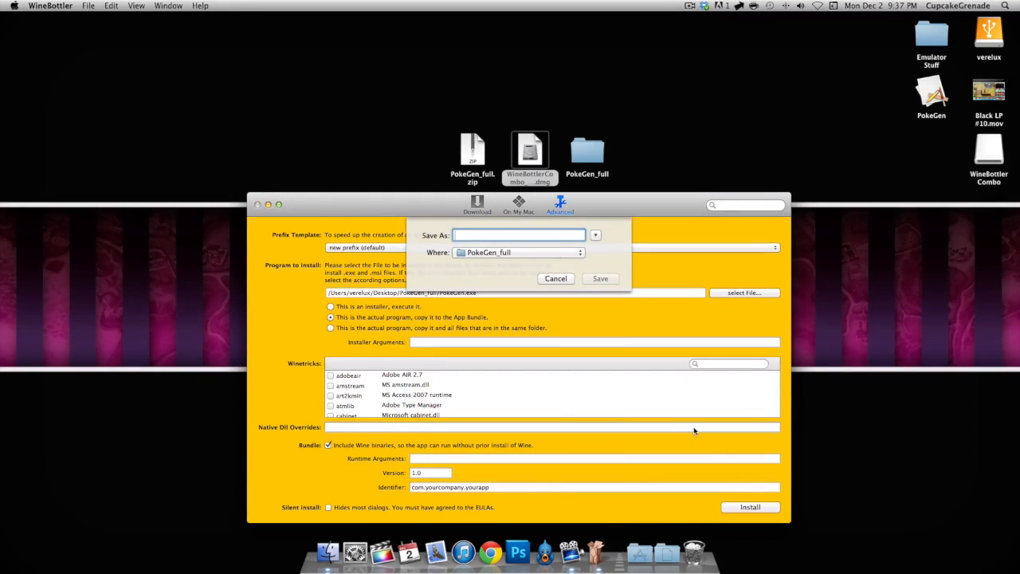
text(pokegen)
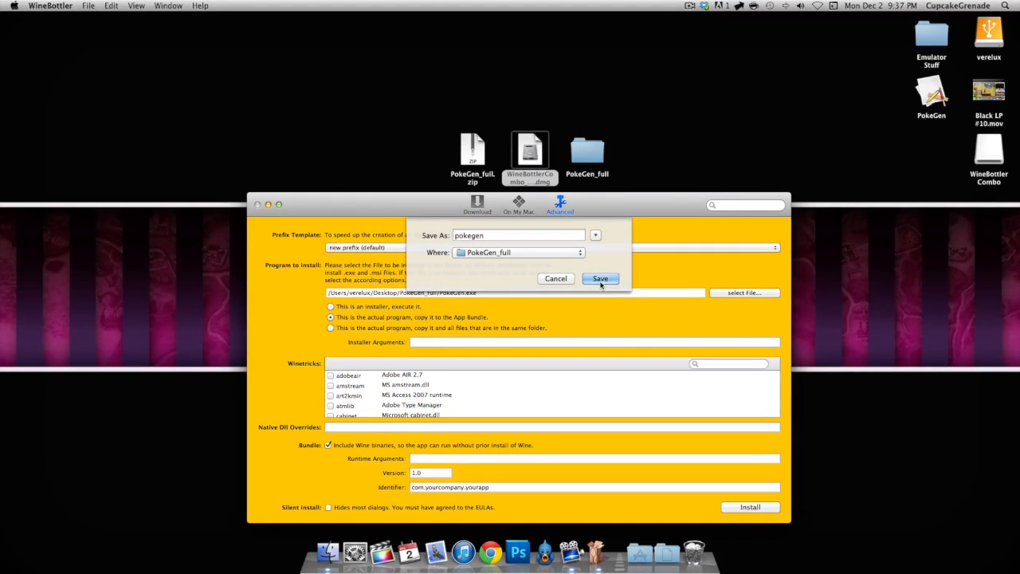
click(599, 278)
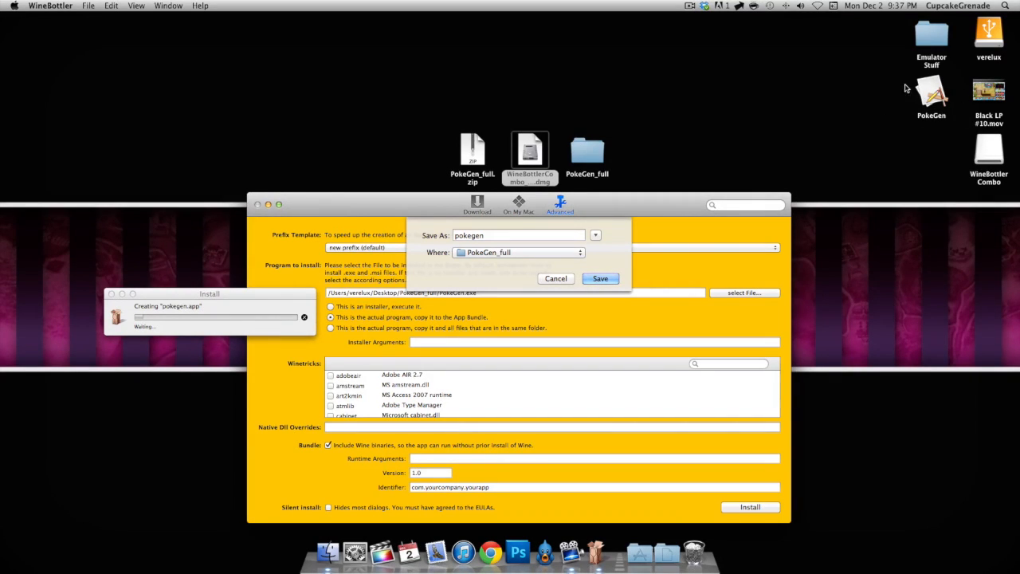
mouse_move(953, 118)
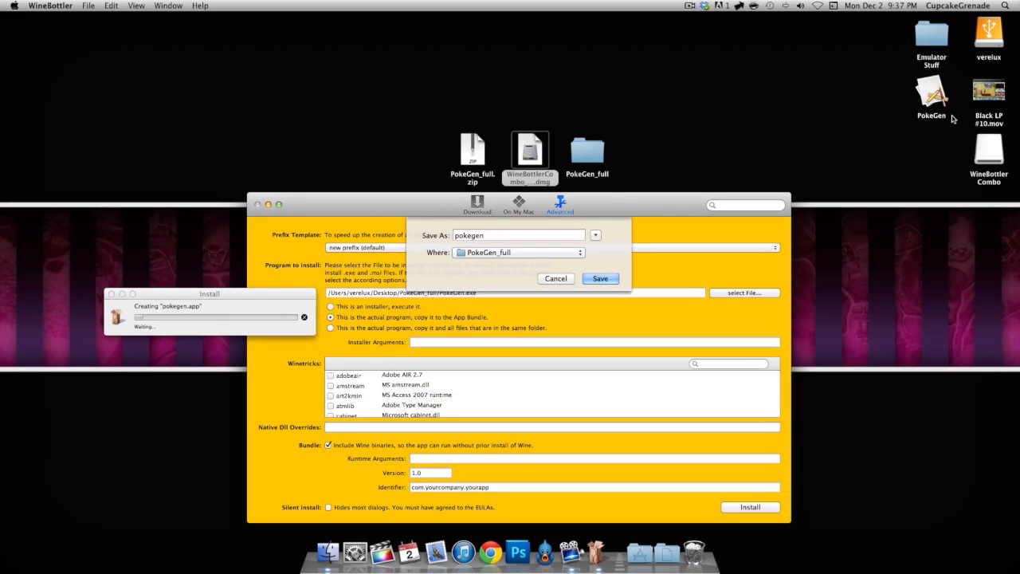
click(600, 279)
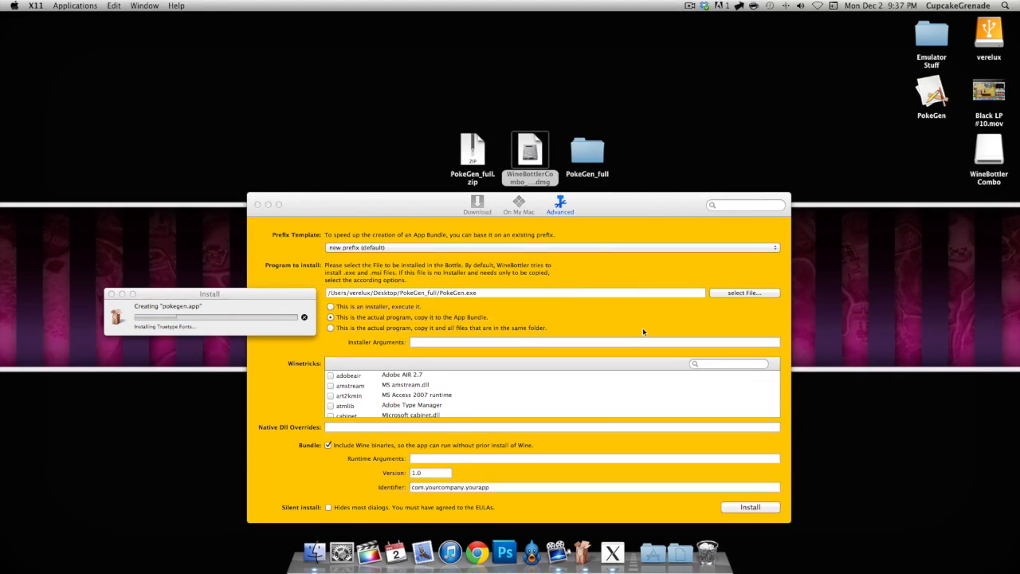
mouse_move(288, 330)
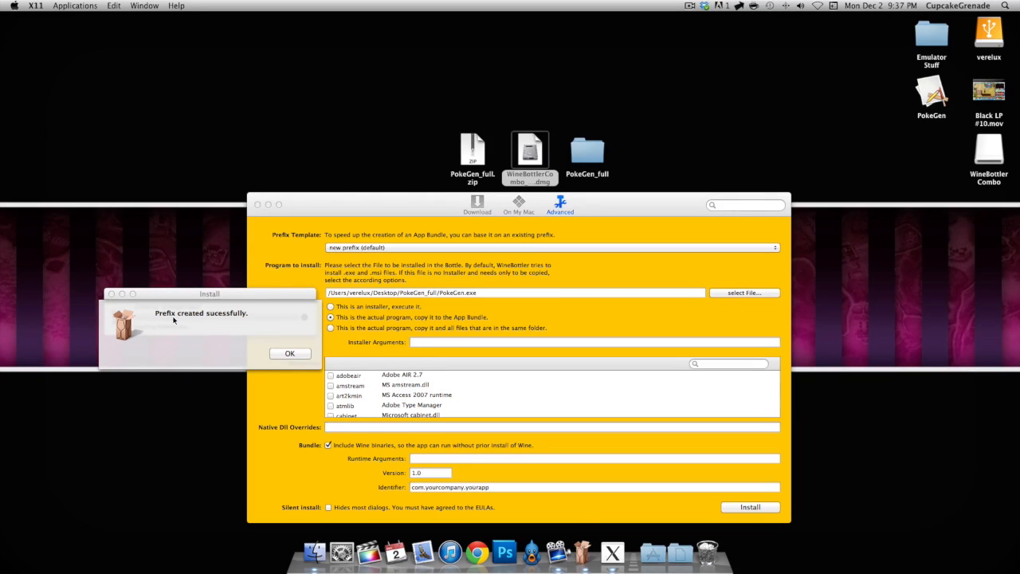
click(290, 353)
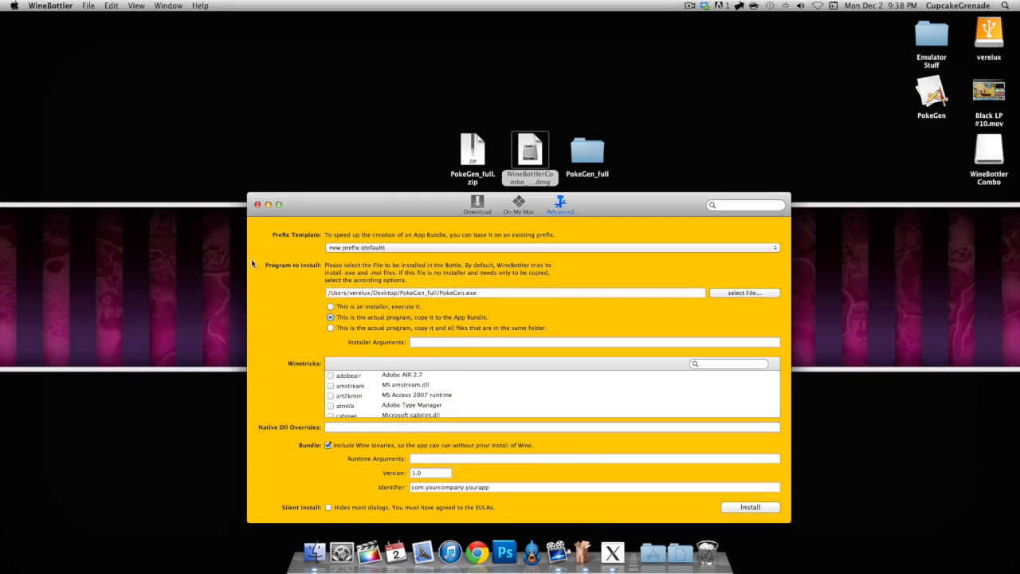
click(258, 205)
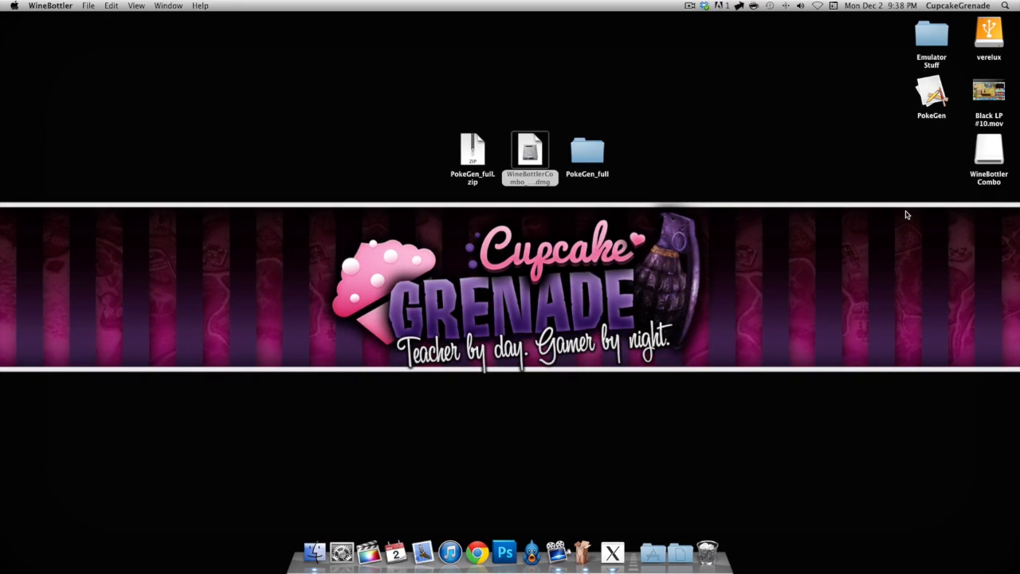
- Launch the bundled PokeGen app from the desktop and open its natures list
click(930, 90)
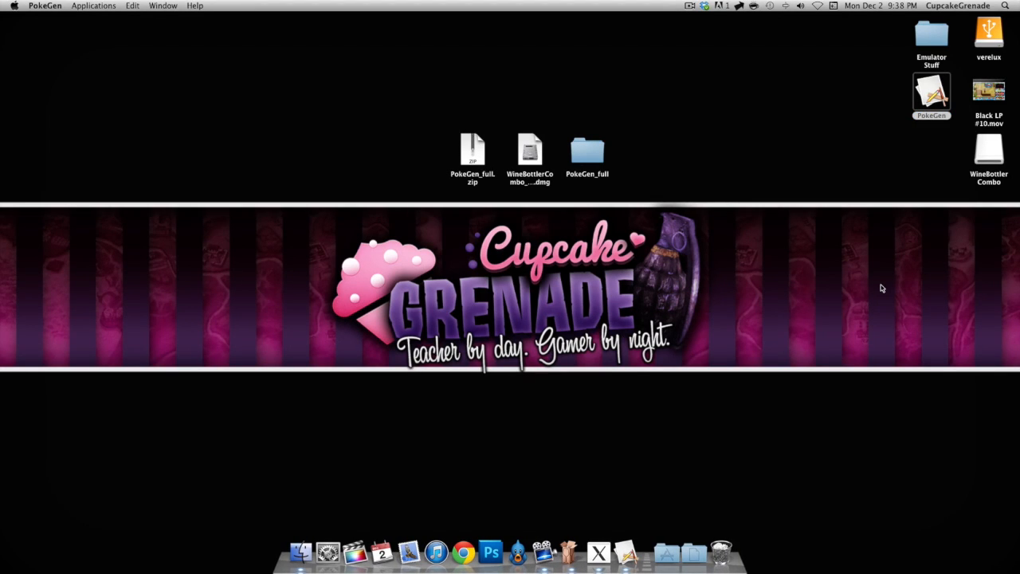
double_click(931, 90)
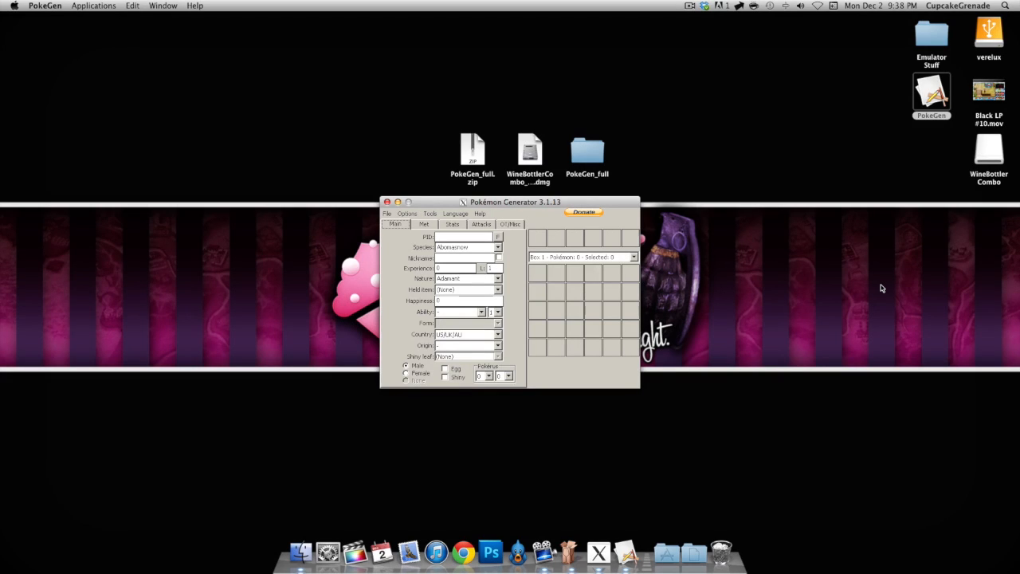
click(499, 278)
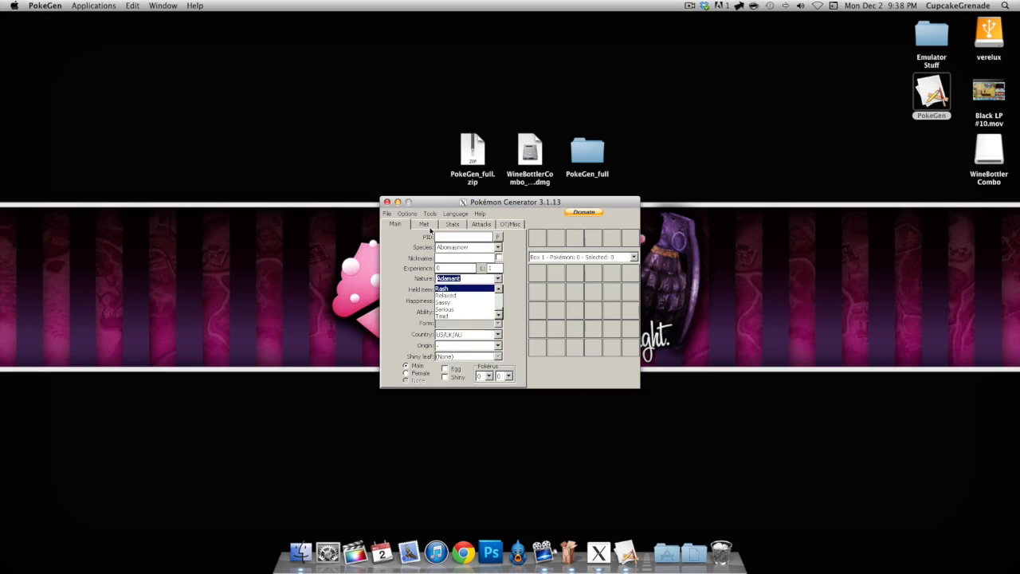
- Check the Attacks and OT/Misc pages and File menu, then return to Main
click(480, 224)
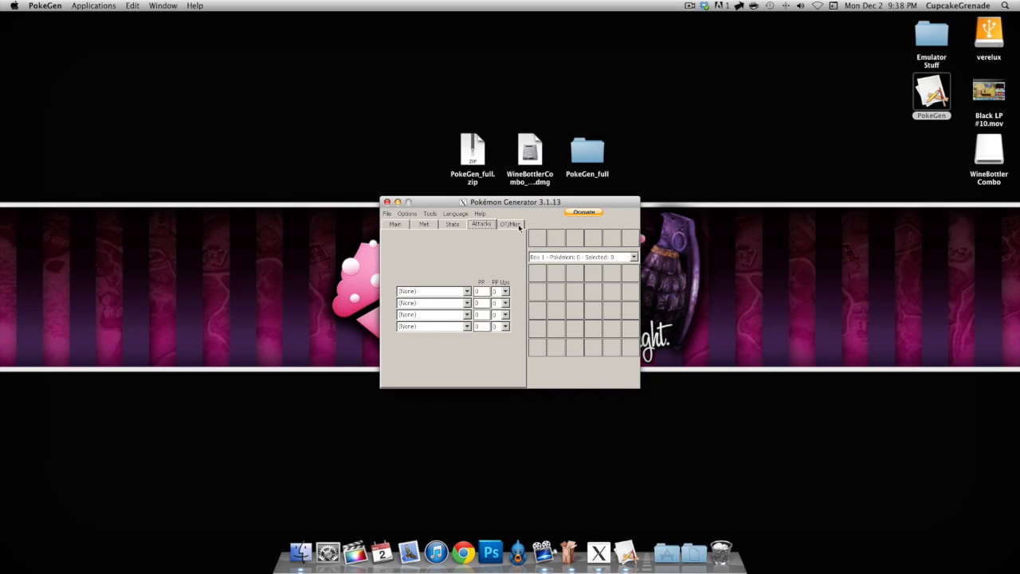
click(509, 224)
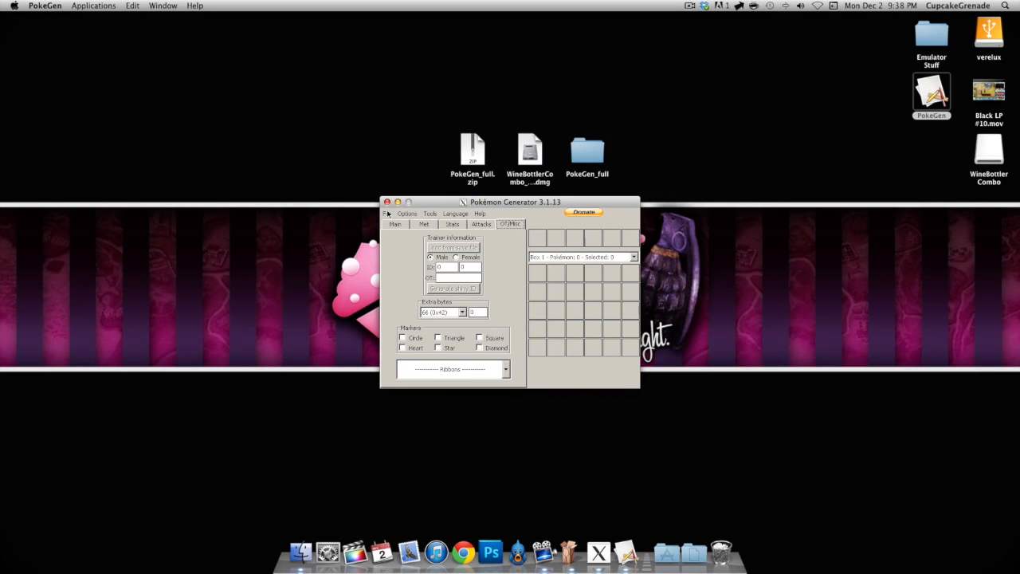
click(387, 213)
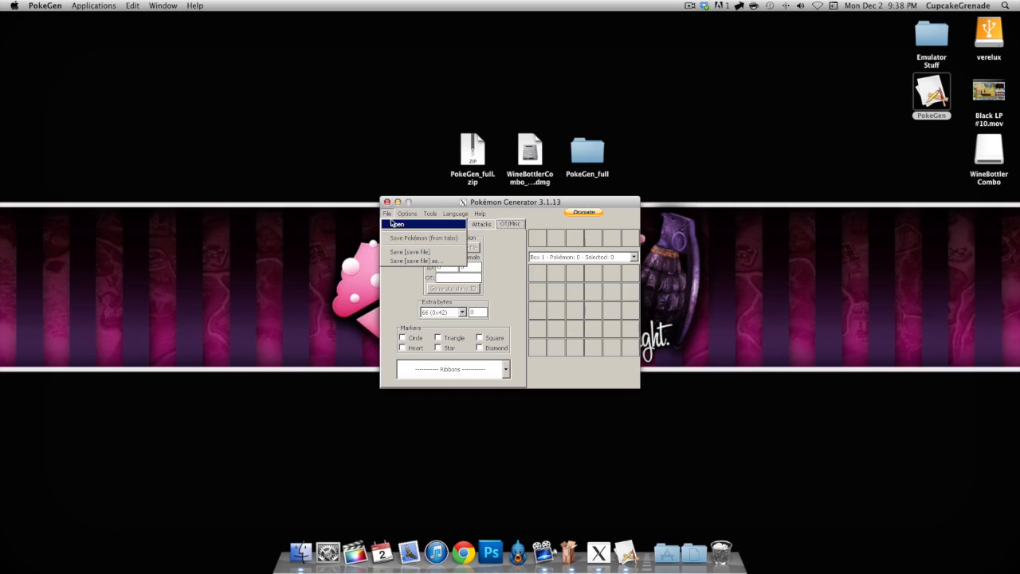
click(388, 213)
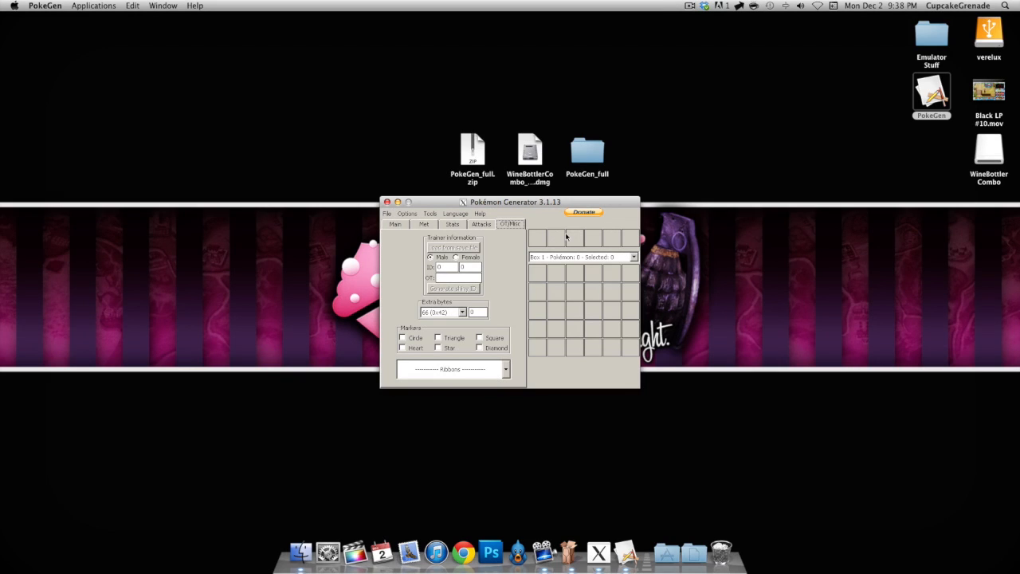
mouse_move(555, 308)
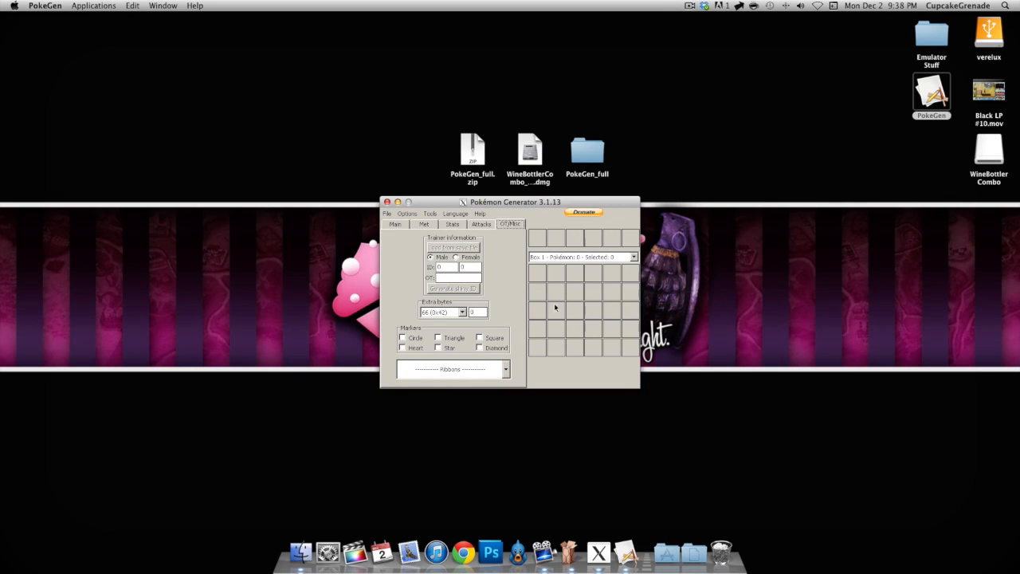
mouse_move(538, 294)
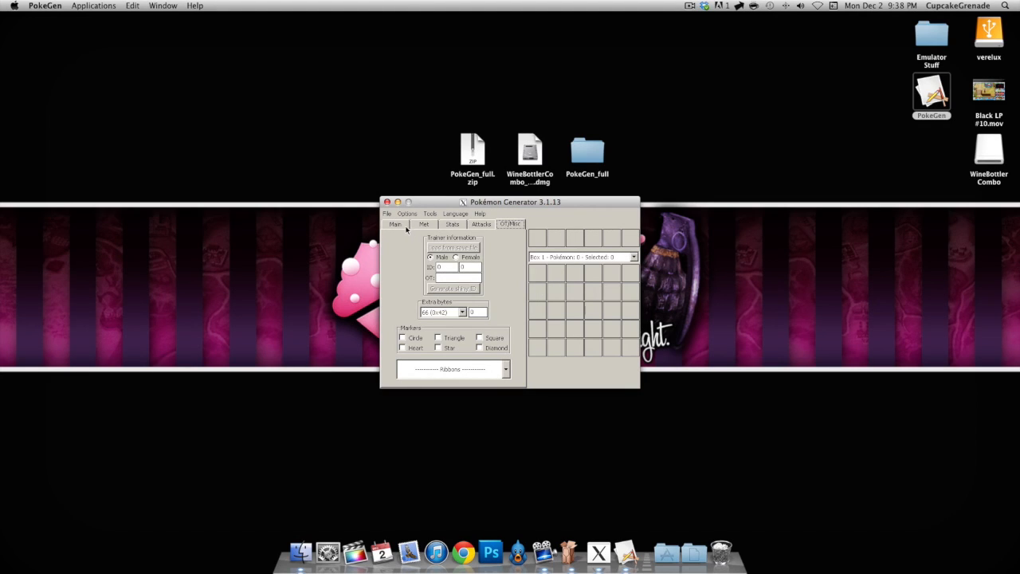
click(395, 224)
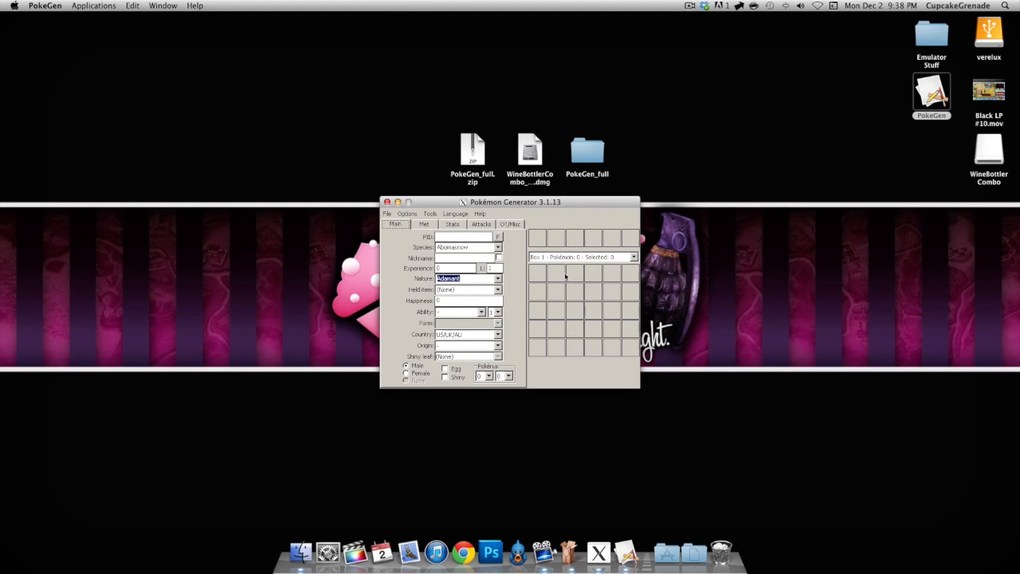